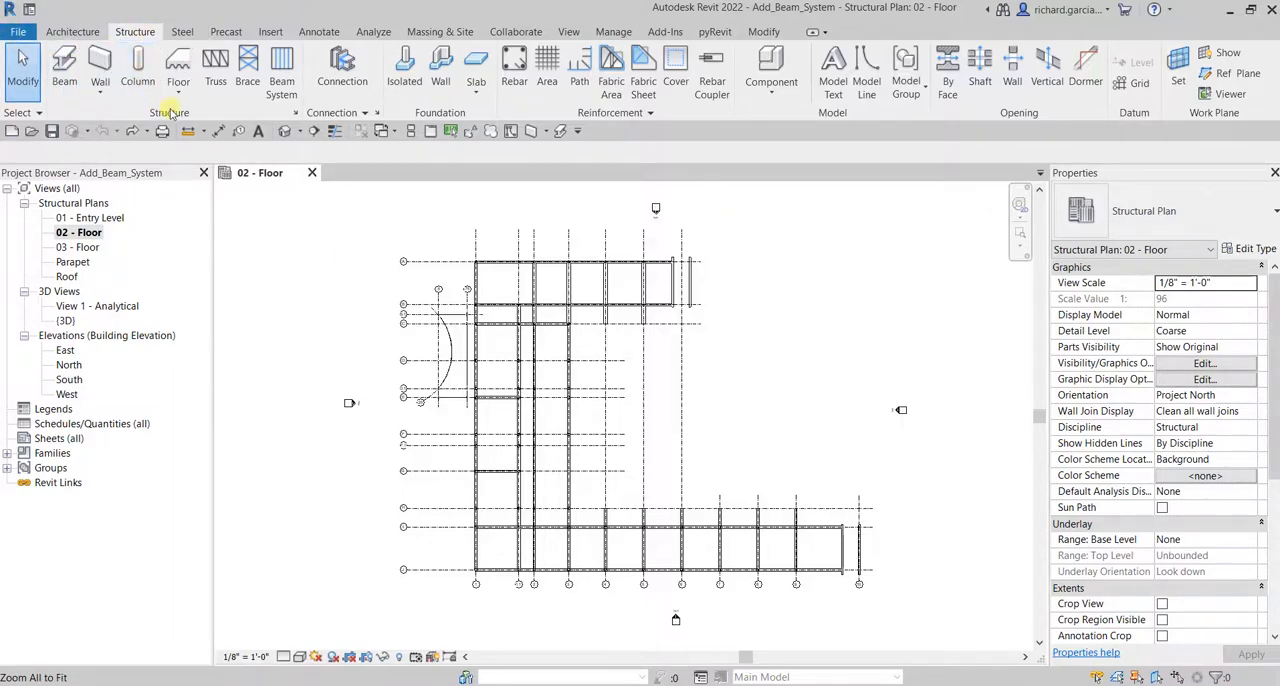
Step: Zoom into the grid bays between lines F–J and 1–4 on the 02 - Floor plan
left_click(281, 63)
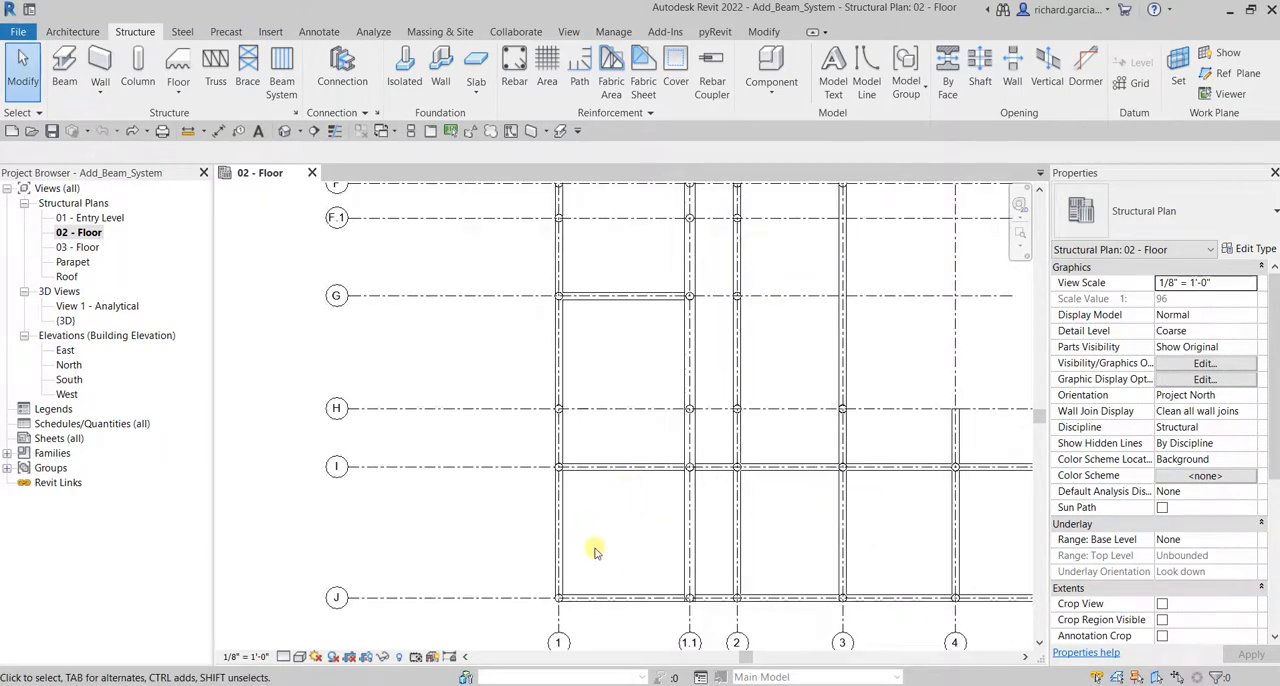
mouse_move(592, 380)
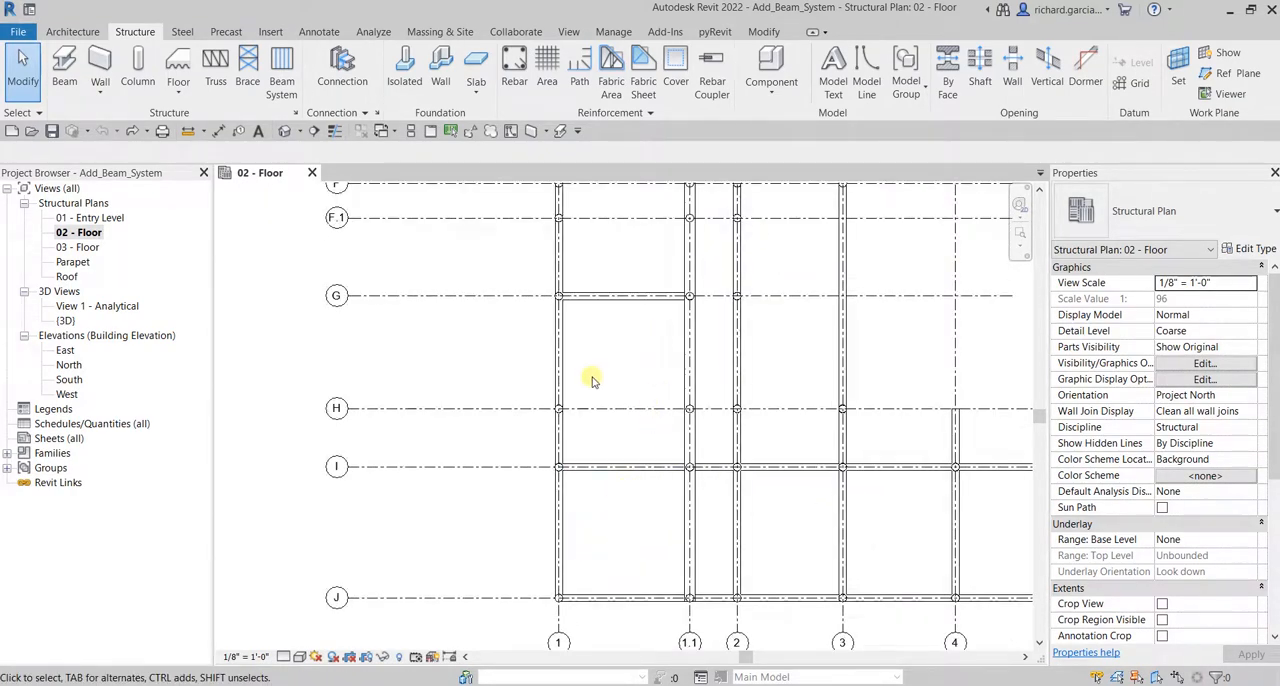
mouse_move(534, 334)
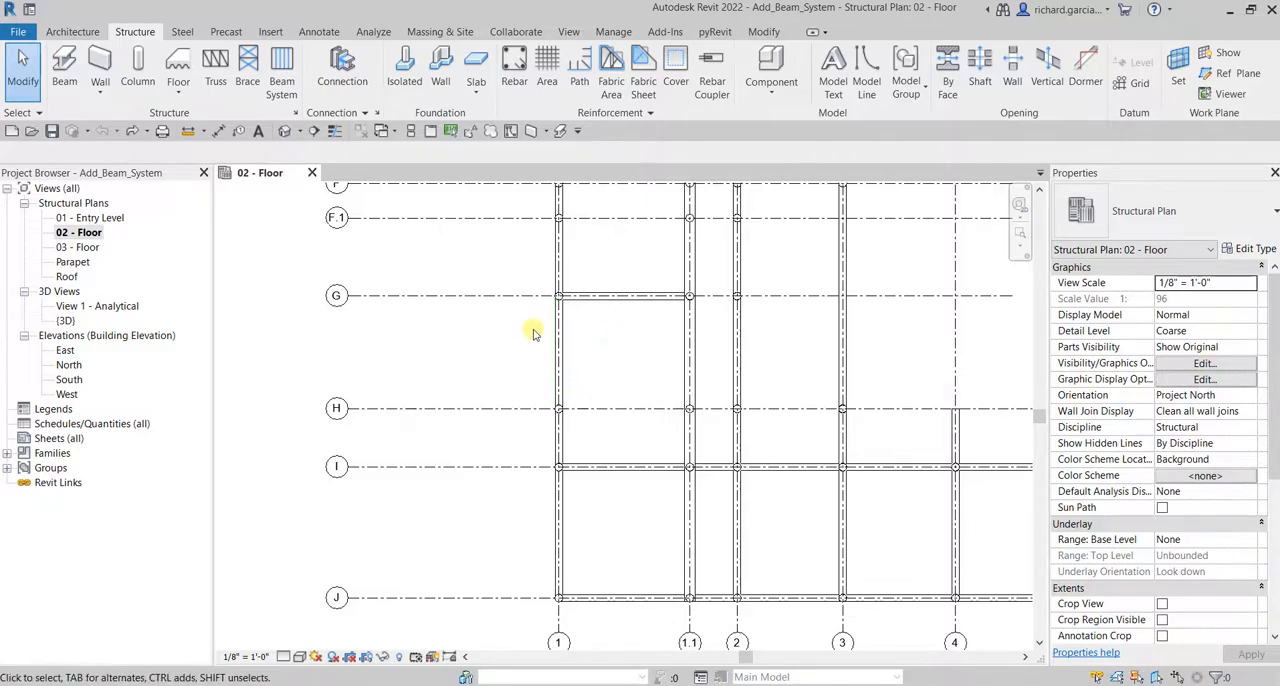
mouse_move(282, 65)
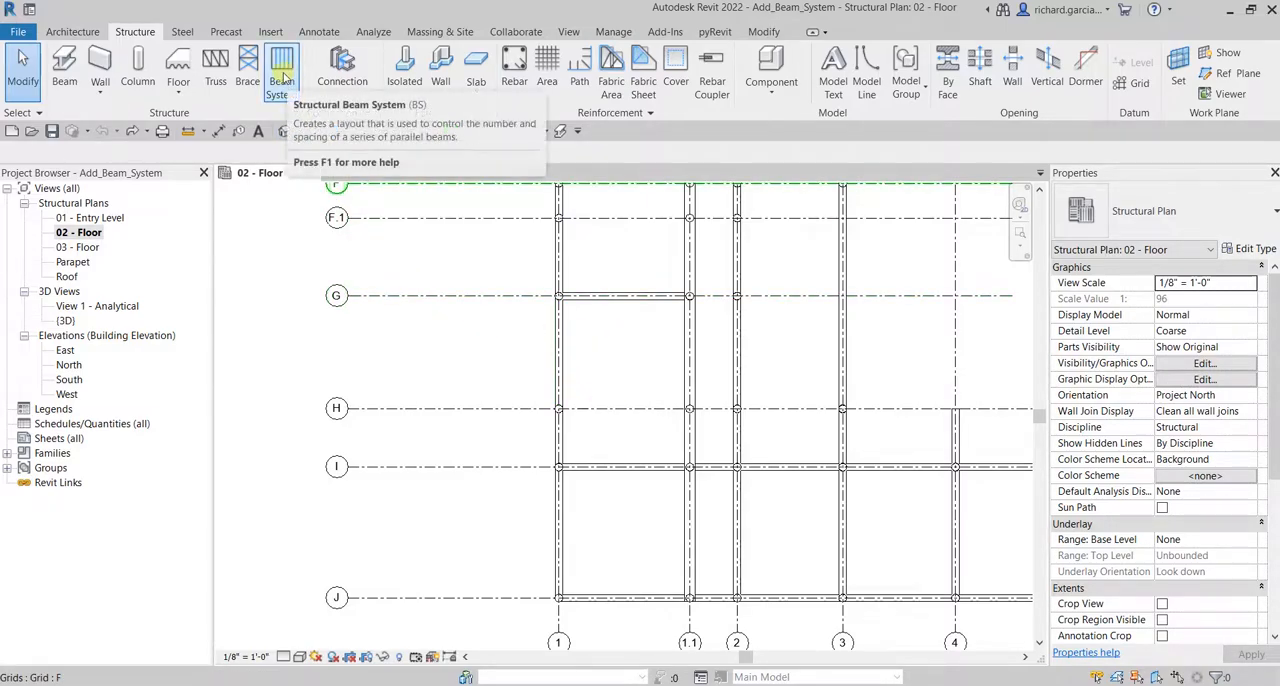
Step: Start a Beam System using 12 x 24 concrete beams and check its Beam Type property
left_click(283, 63)
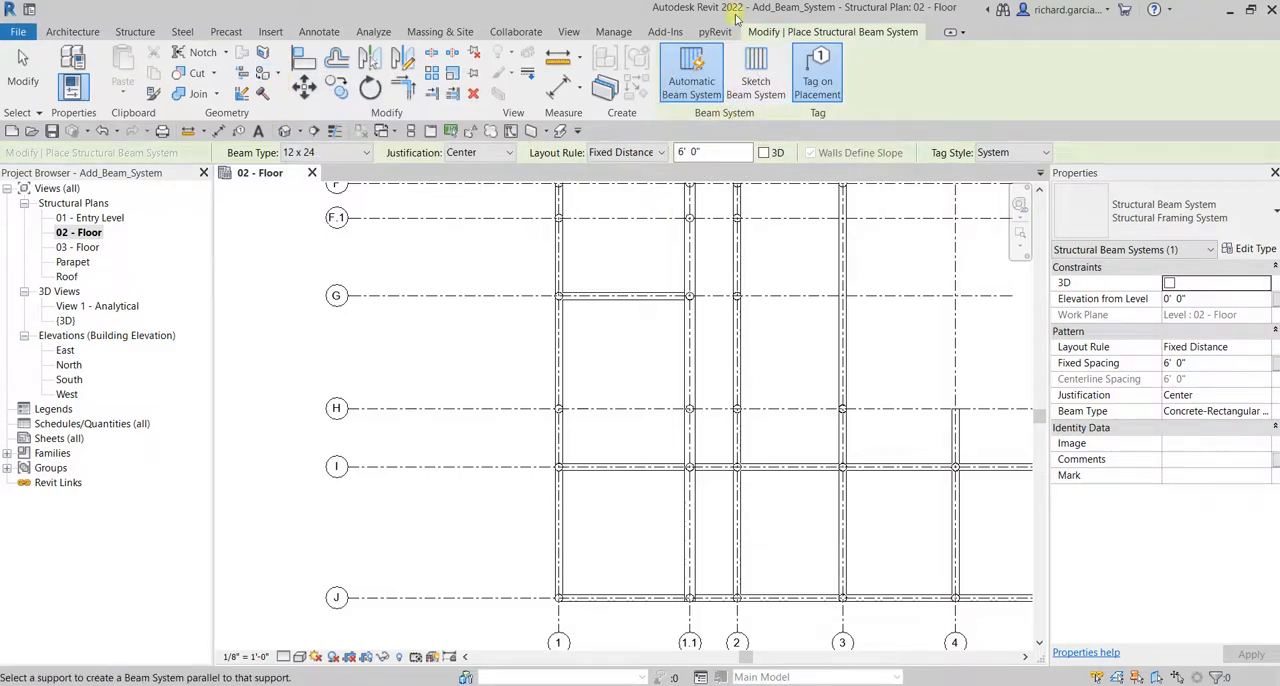
mouse_move(690, 70)
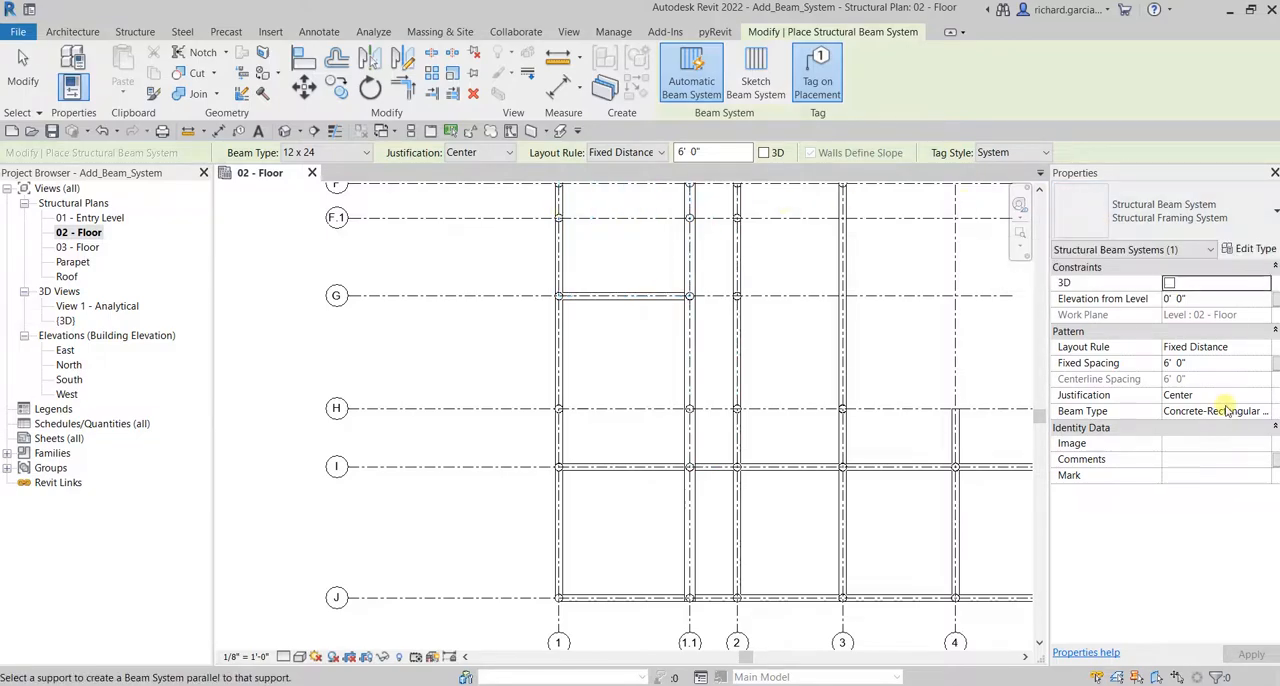
left_click(365, 152)
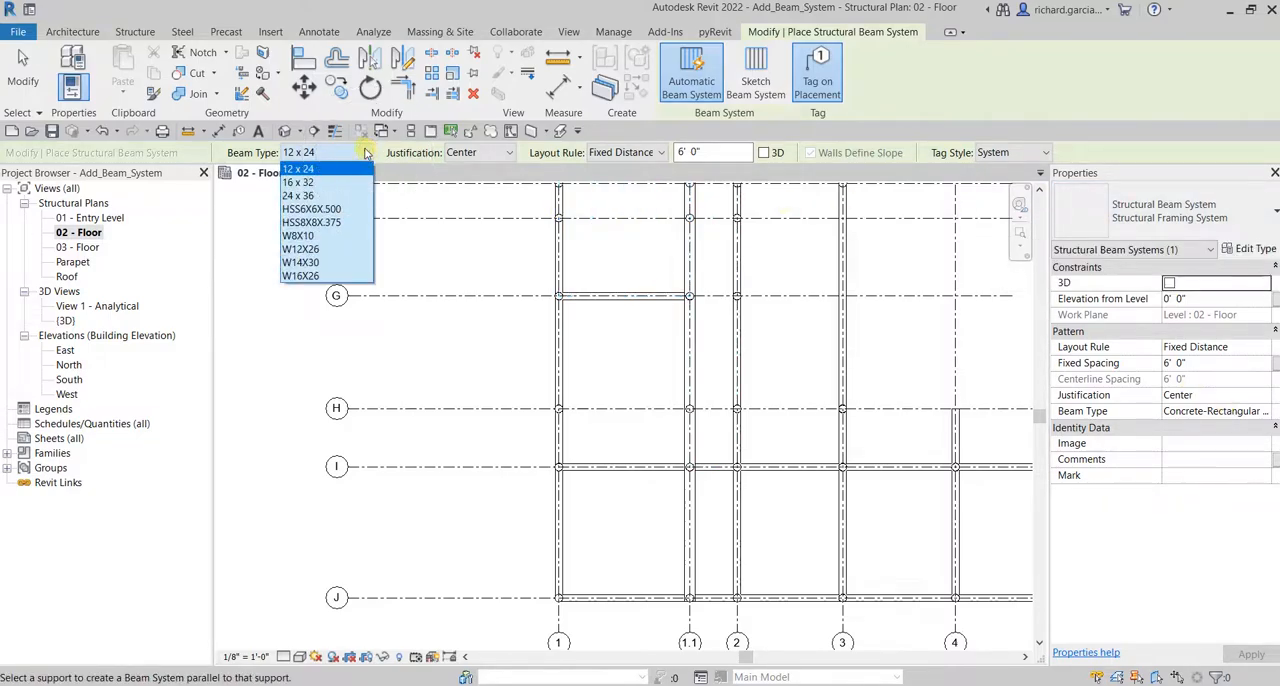
left_click(300, 249)
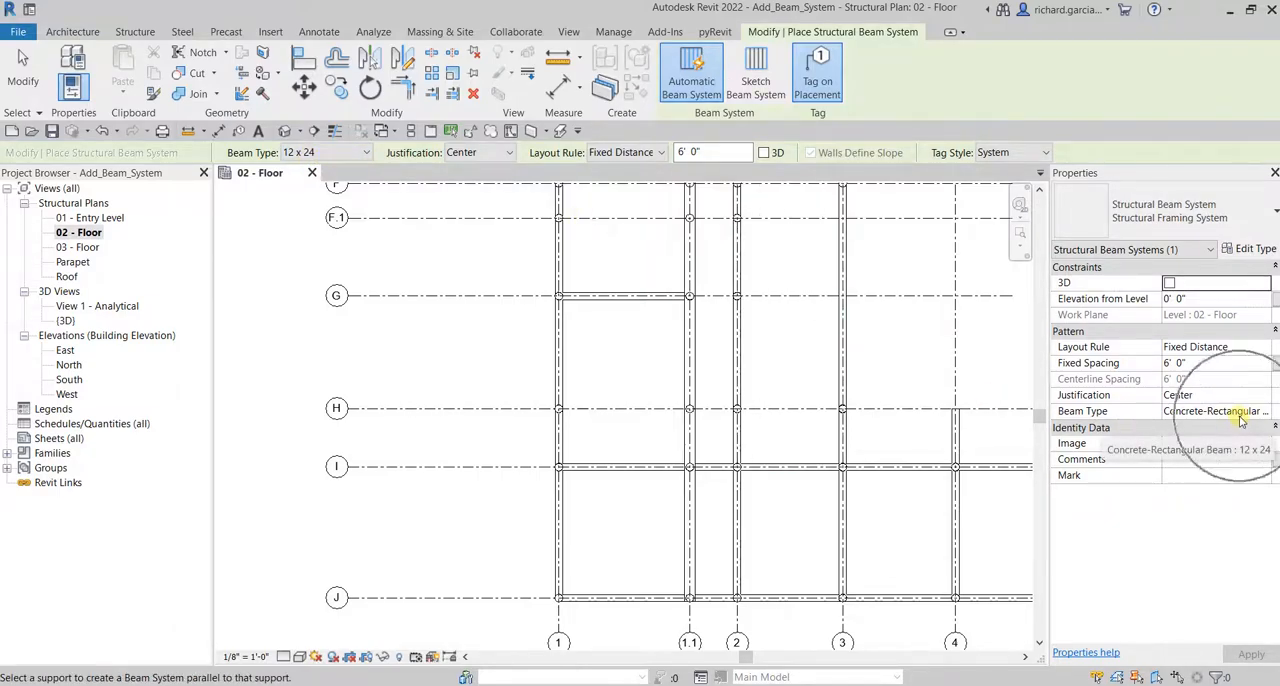
left_click(1267, 408)
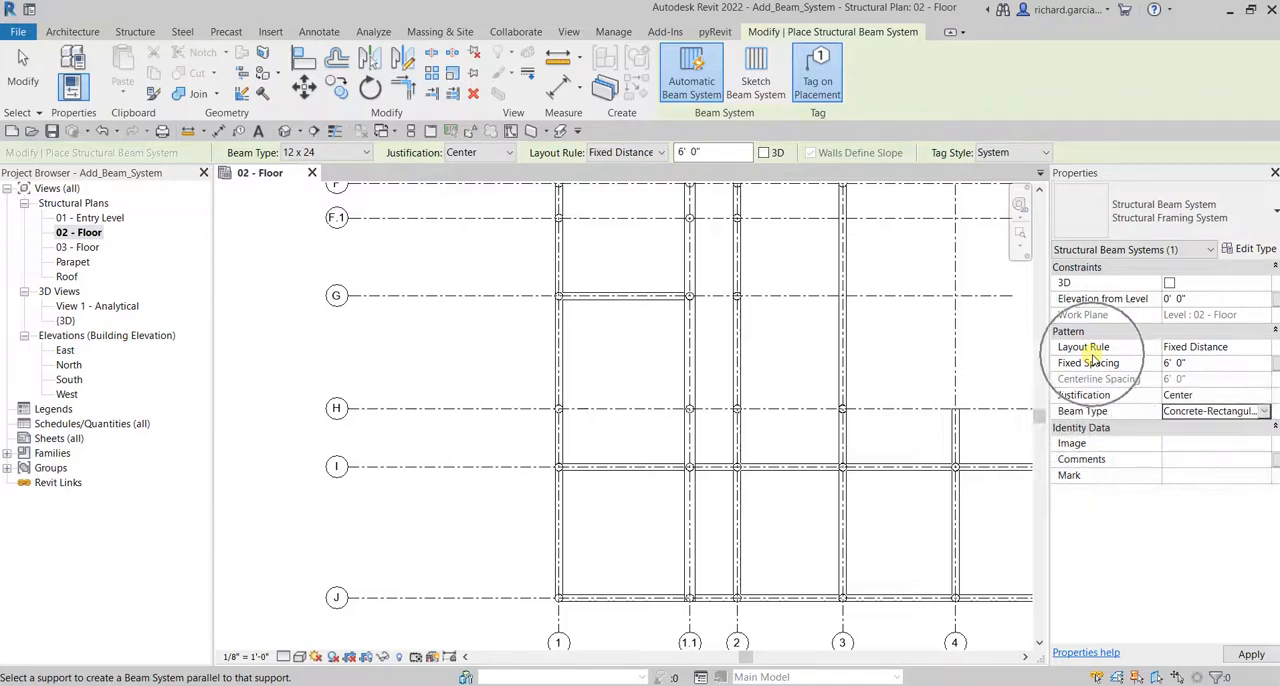
mouse_move(1108, 302)
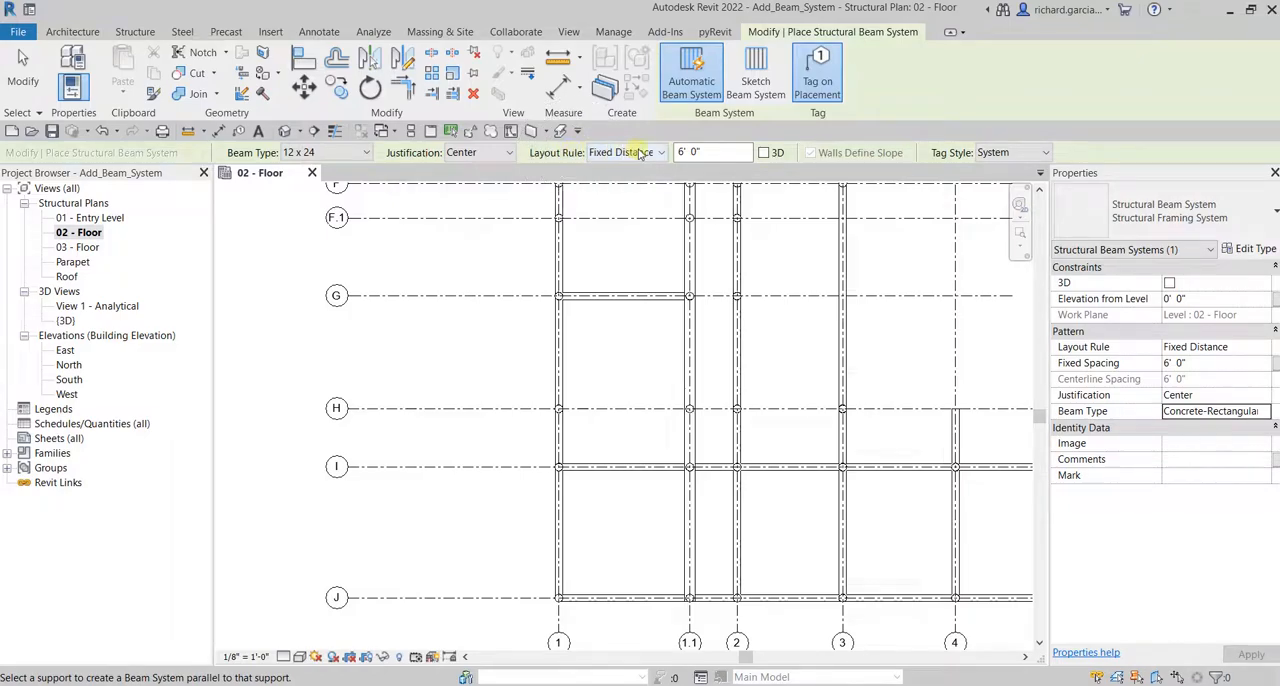
Step: Set the beam system layout rule to Maximum Spacing at 6' 0"
left_click(660, 152)
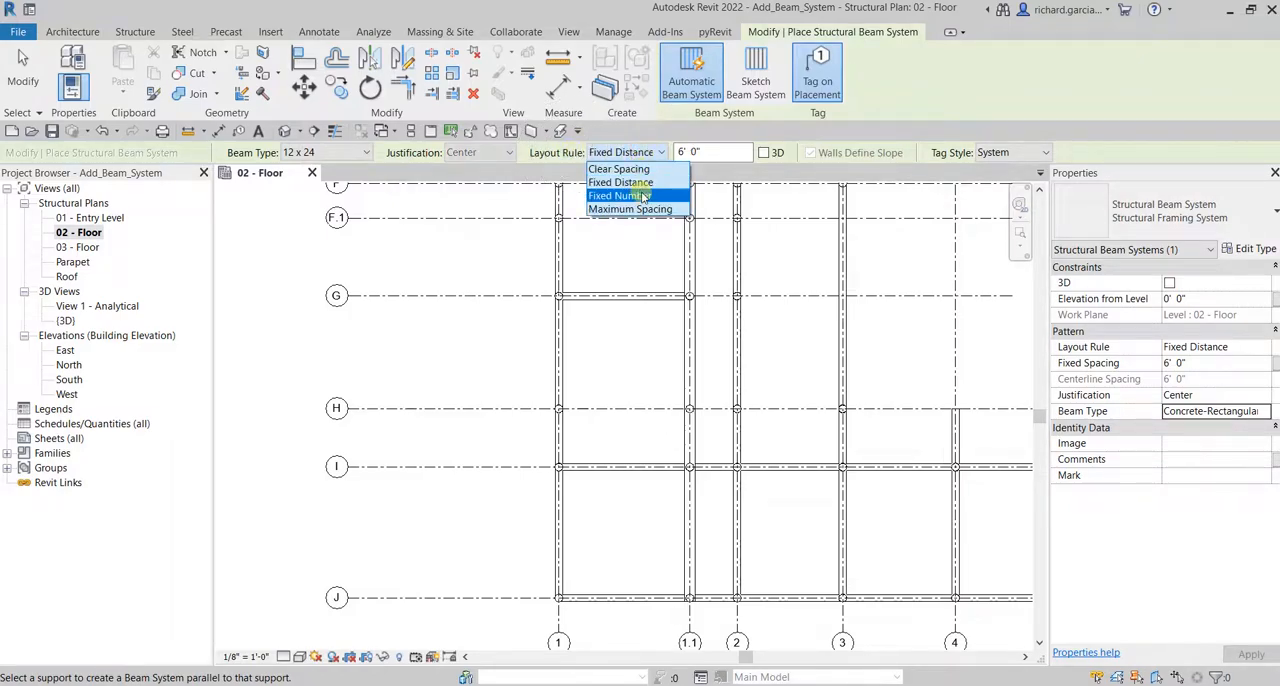
left_click(632, 209)
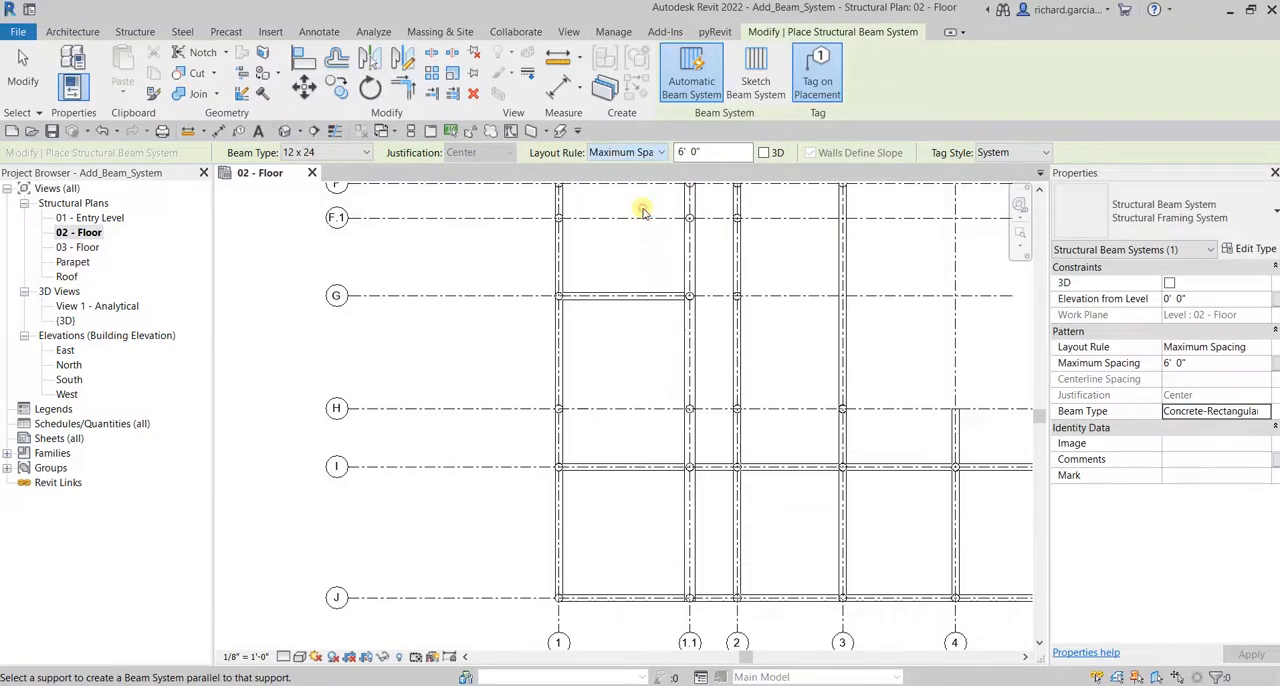
left_click(707, 152)
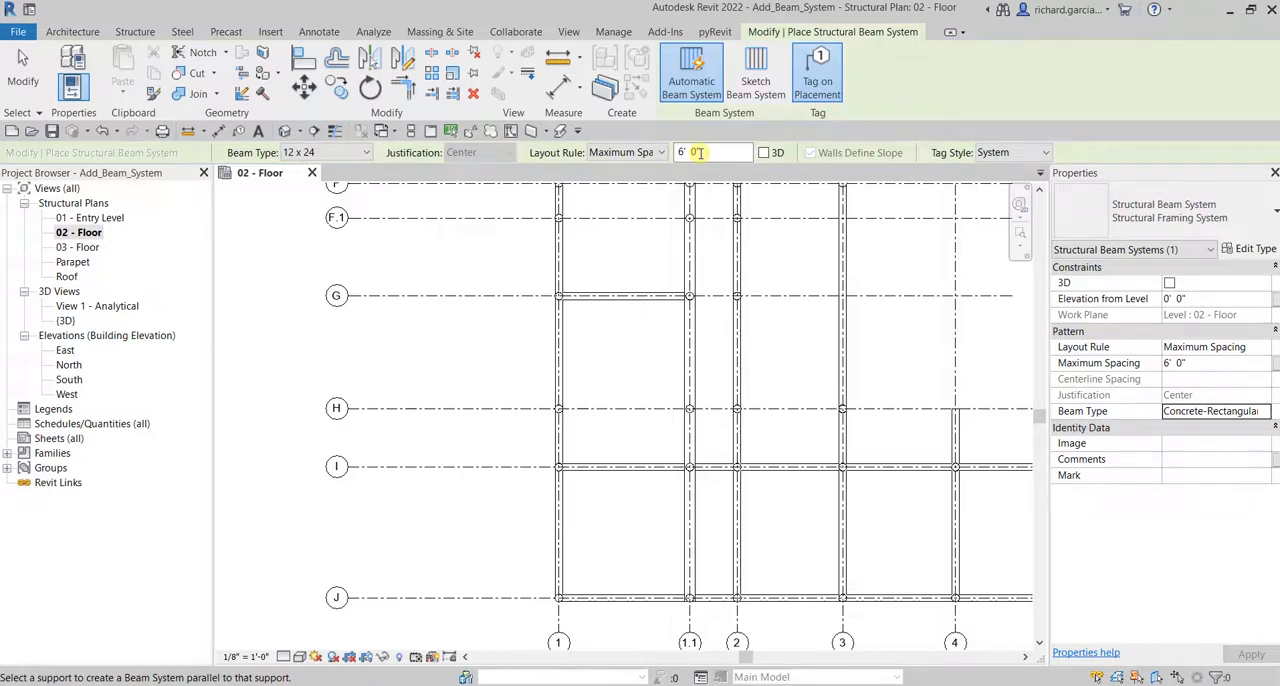
mouse_move(818, 70)
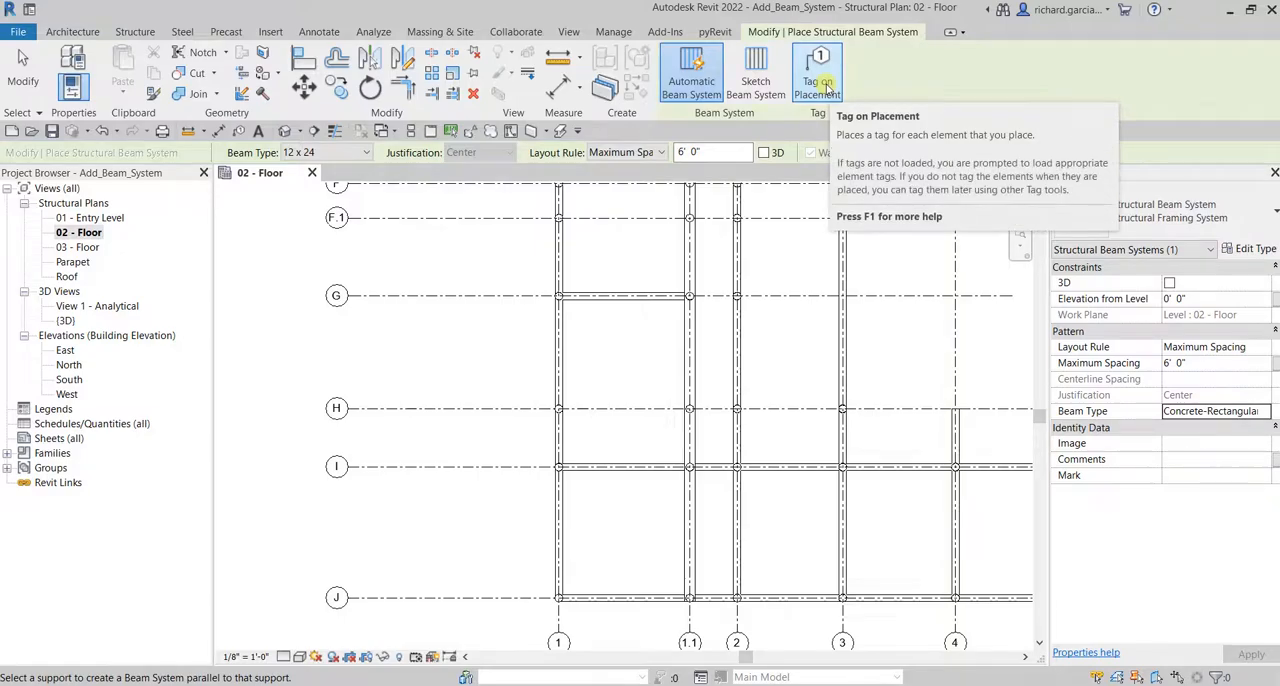
mouse_move(900, 90)
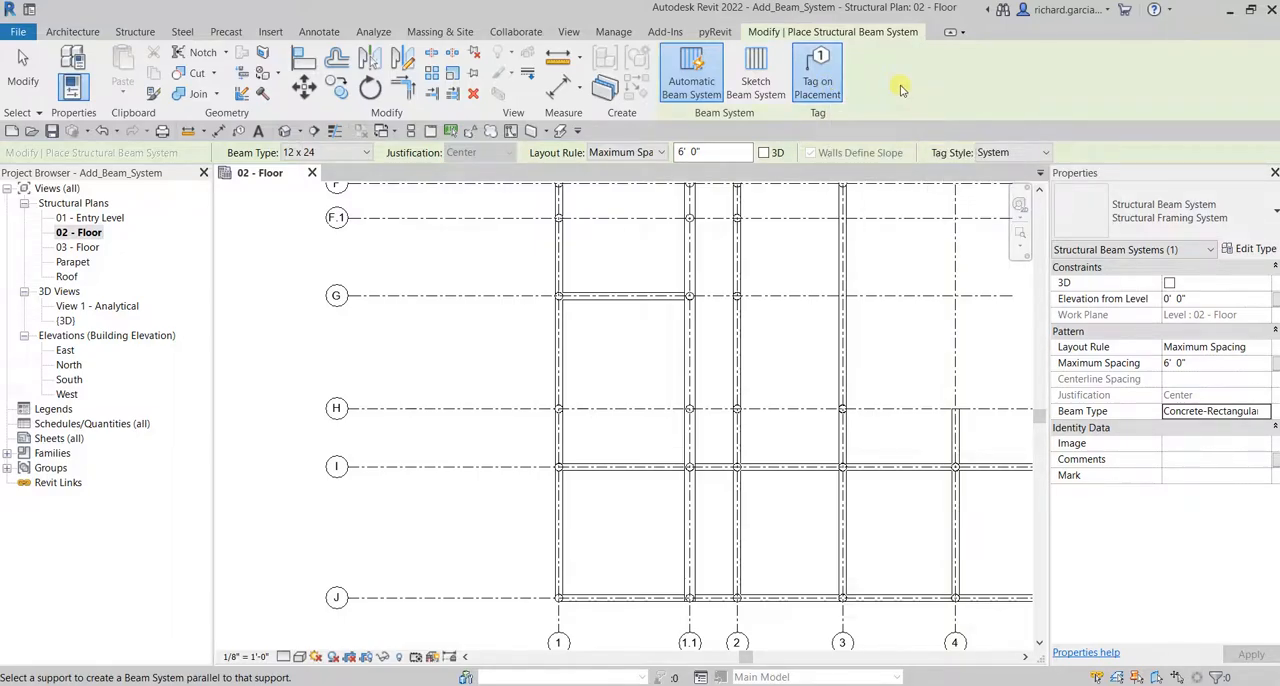
left_click(1043, 152)
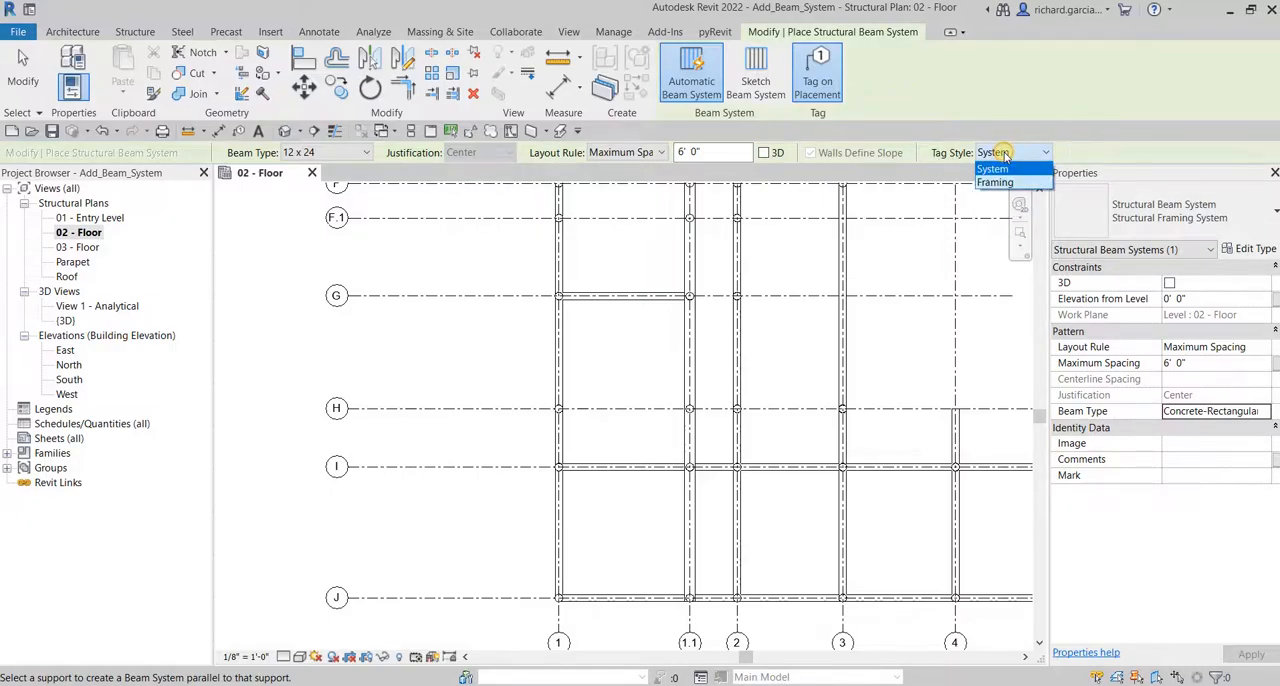
left_click(992, 168)
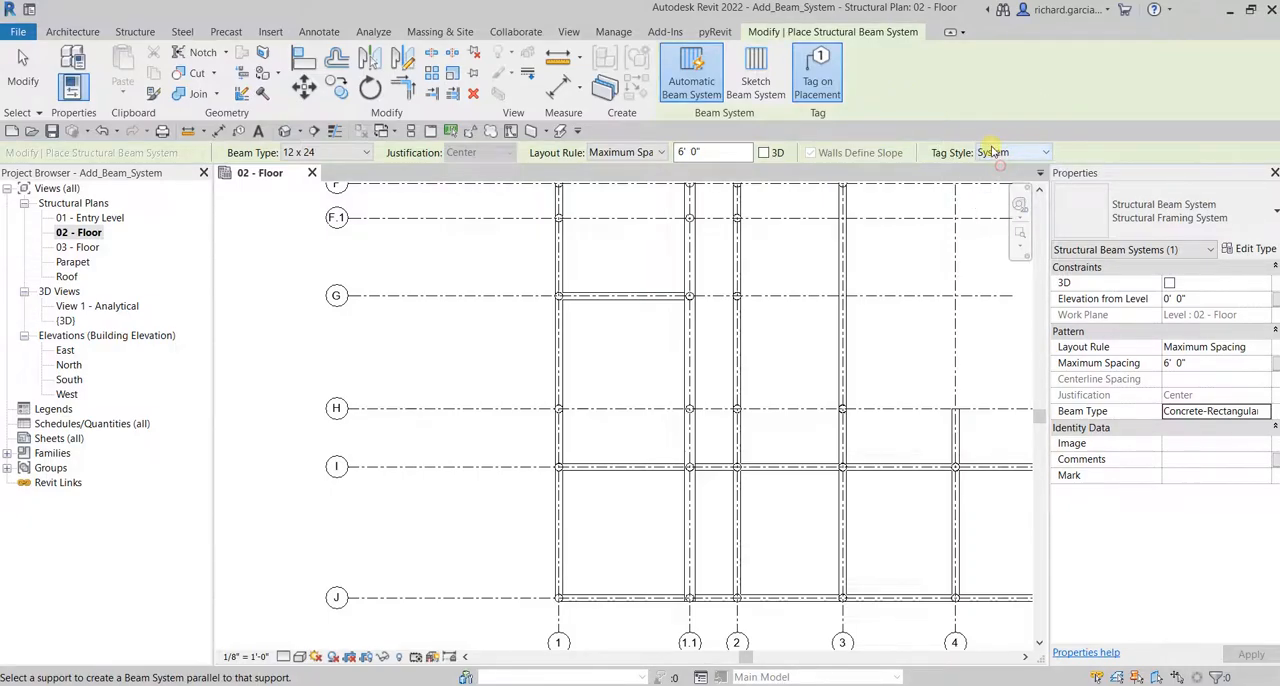
left_click(1041, 152)
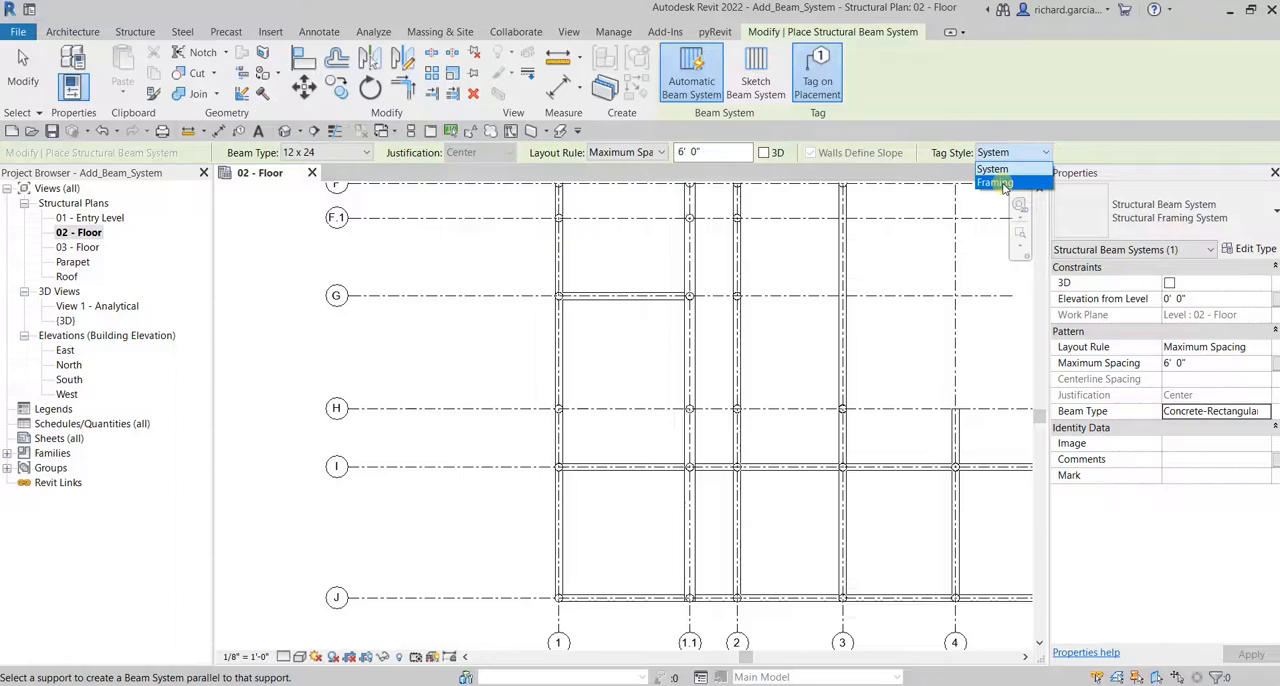
left_click(995, 168)
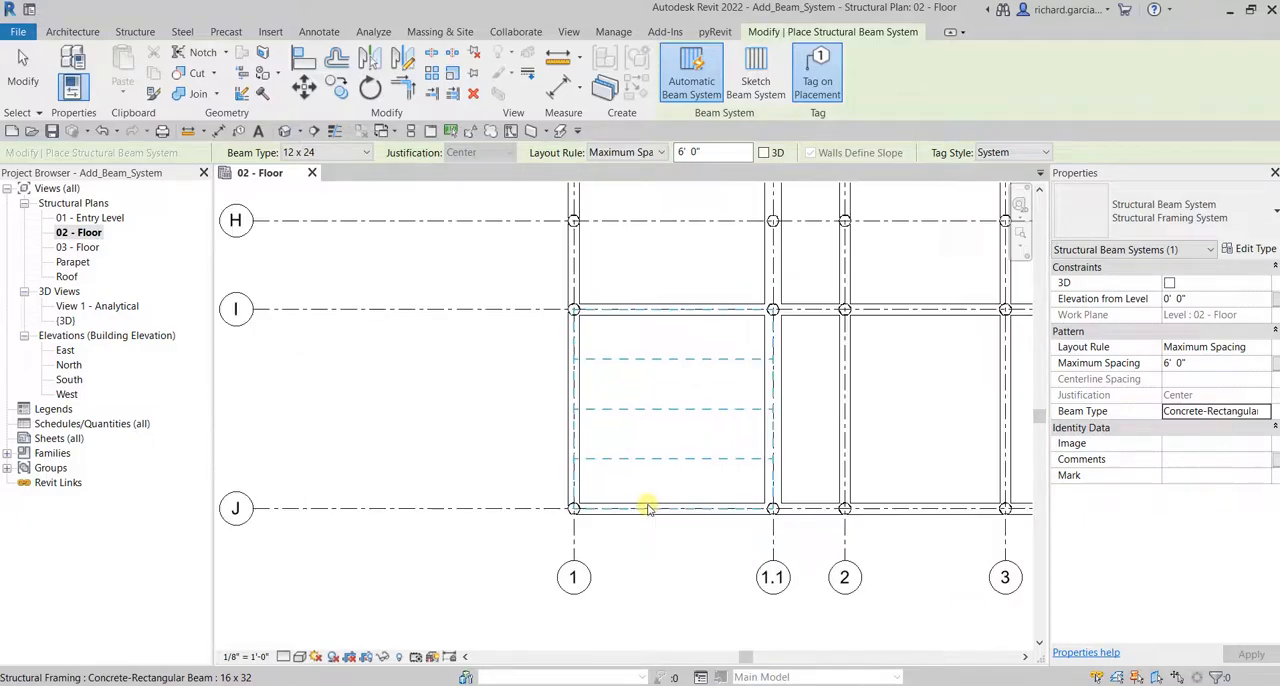
mouse_move(653, 513)
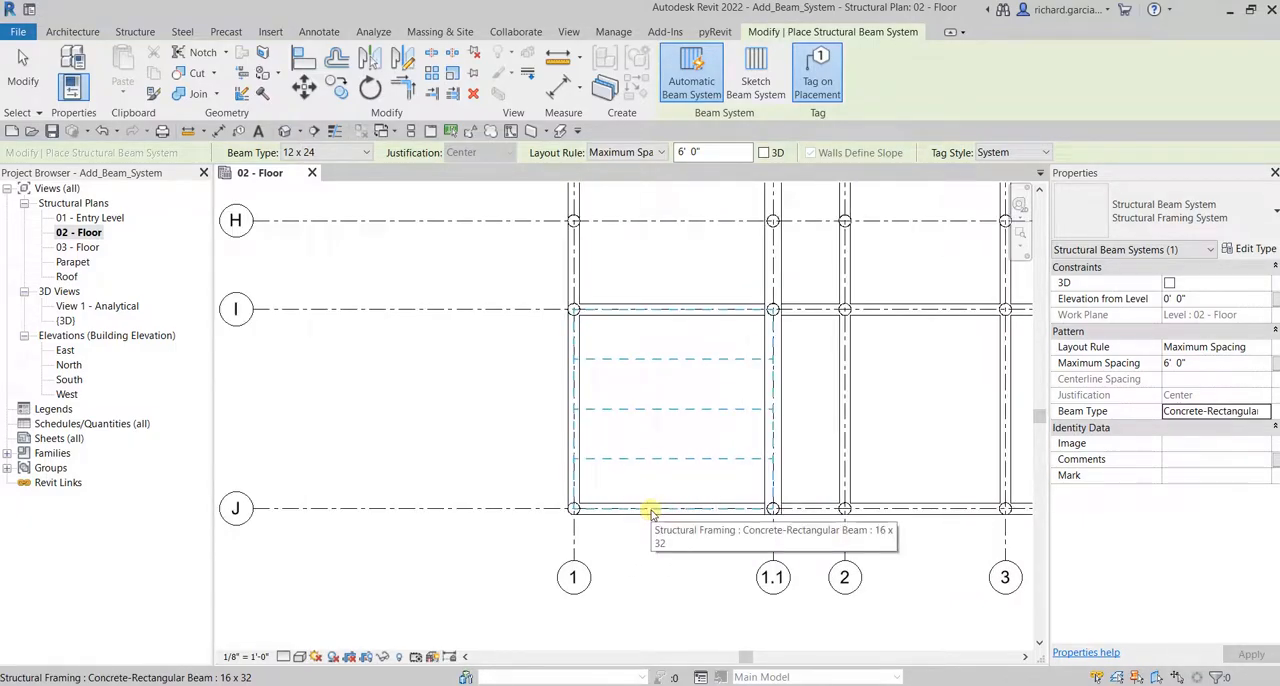
mouse_move(667, 518)
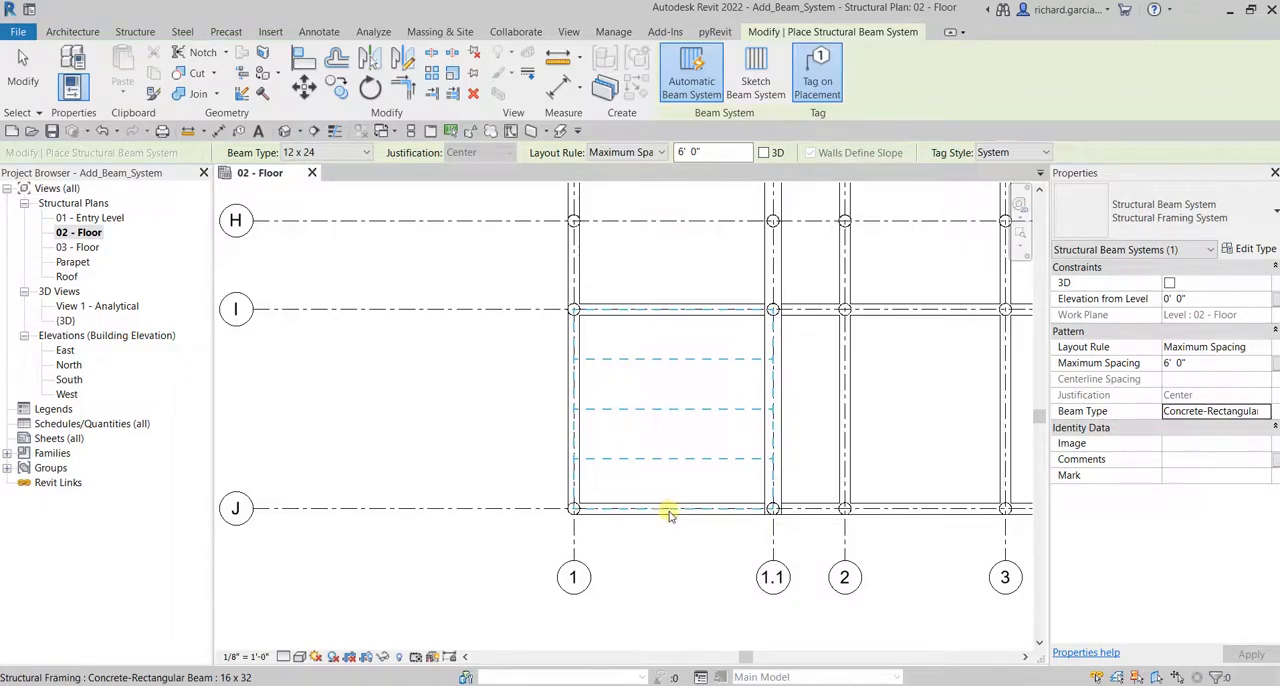
mouse_move(669, 513)
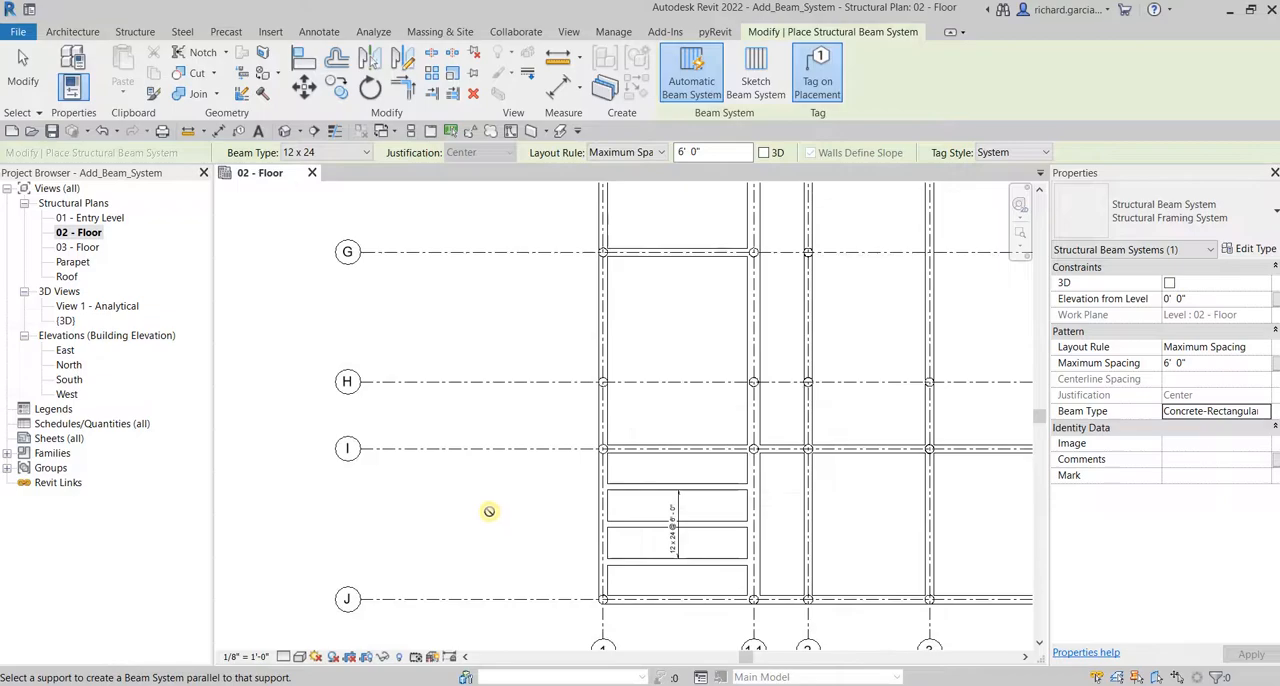
mouse_move(528, 492)
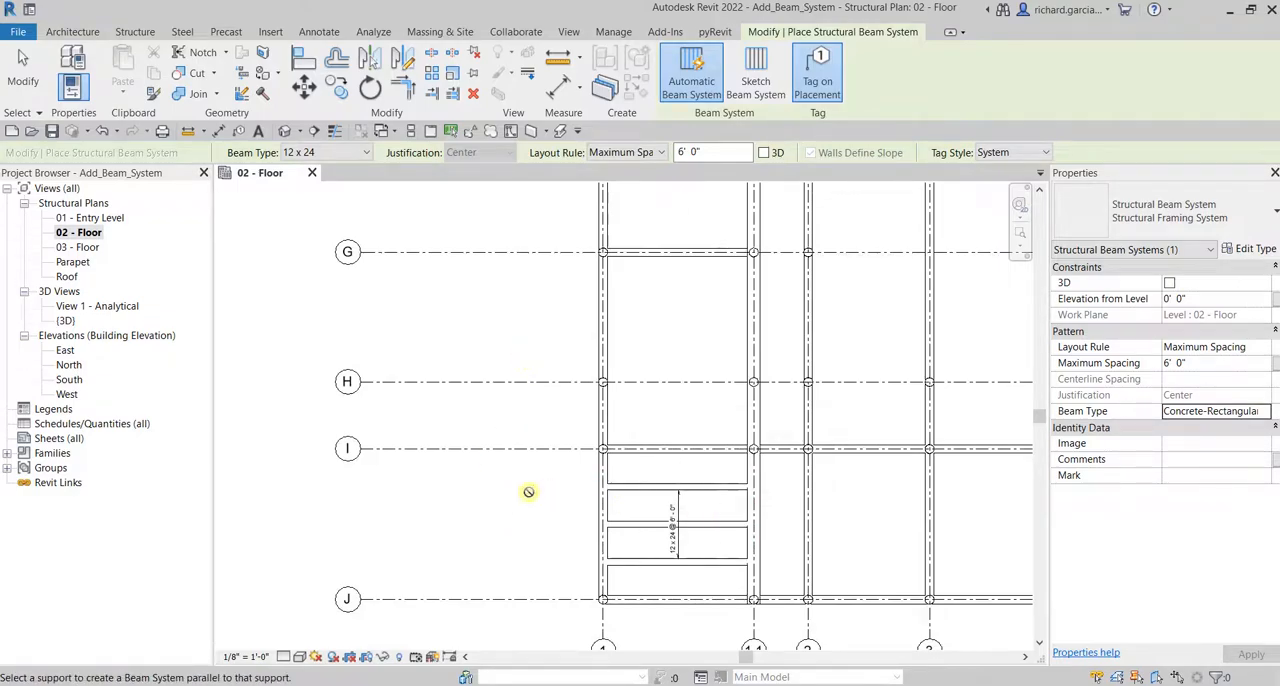
mouse_move(576, 341)
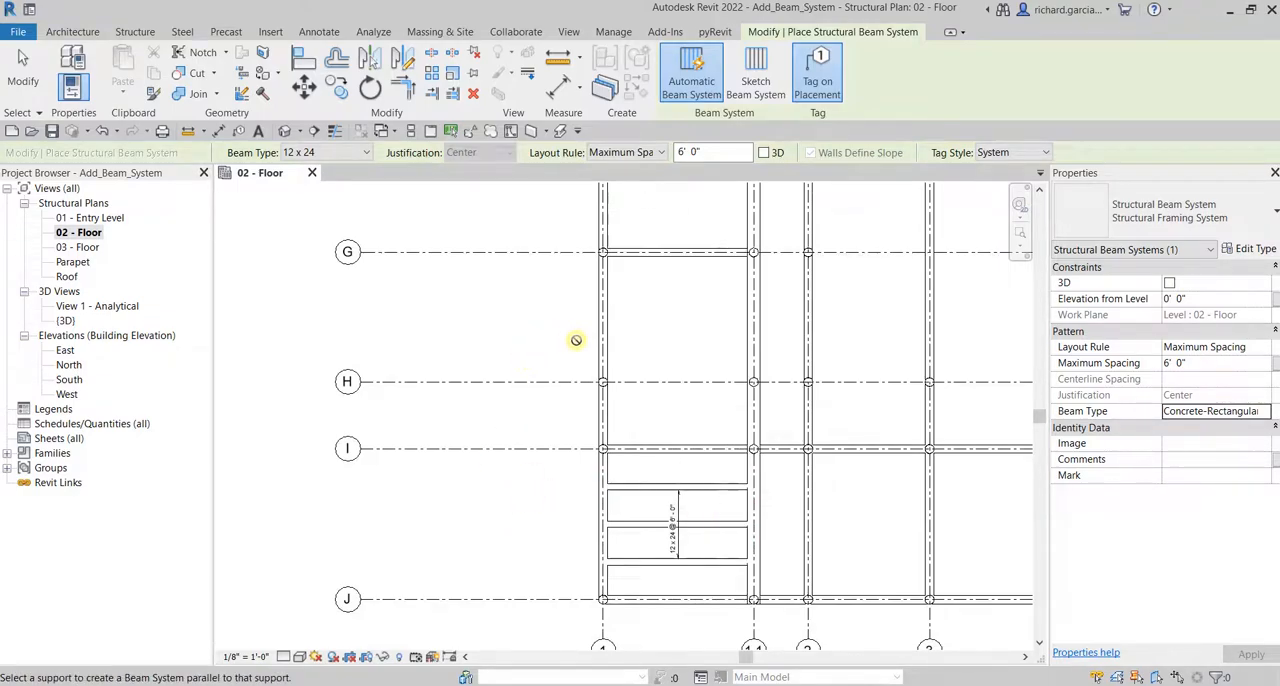
mouse_move(603, 355)
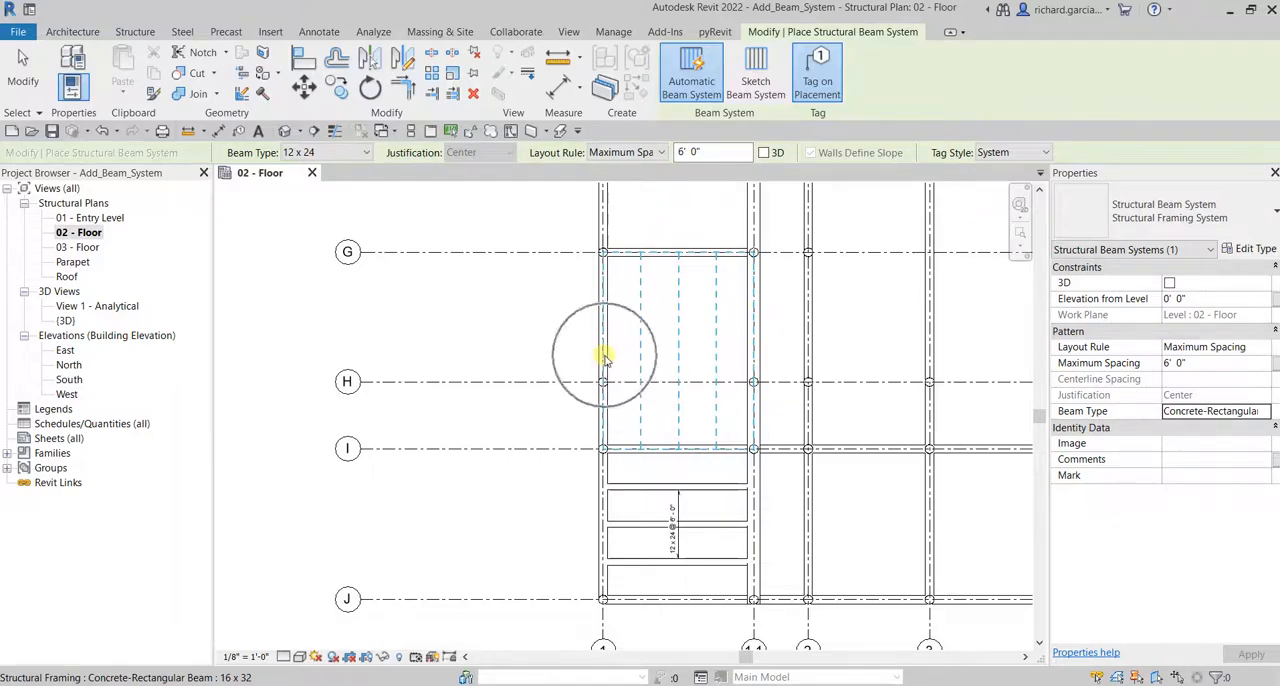
mouse_move(605, 360)
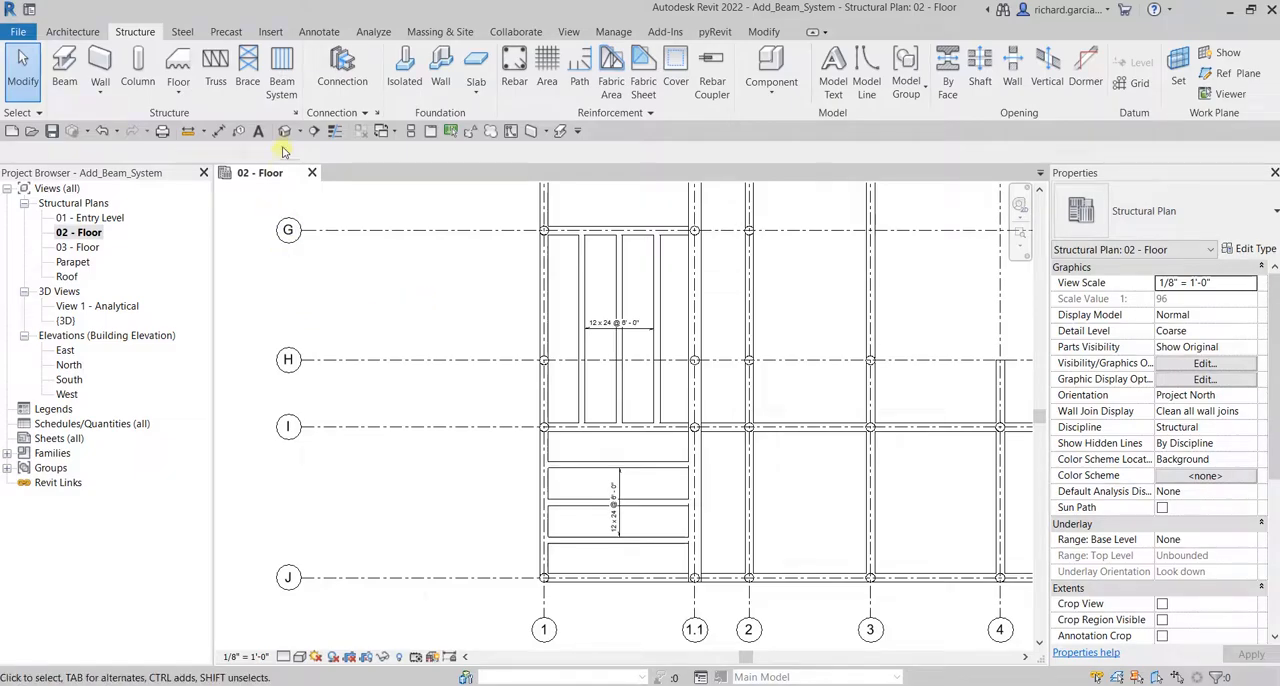
Step: Switch to the default 3D view and inspect the two new 12 x 24 beam systems
left_click(284, 131)
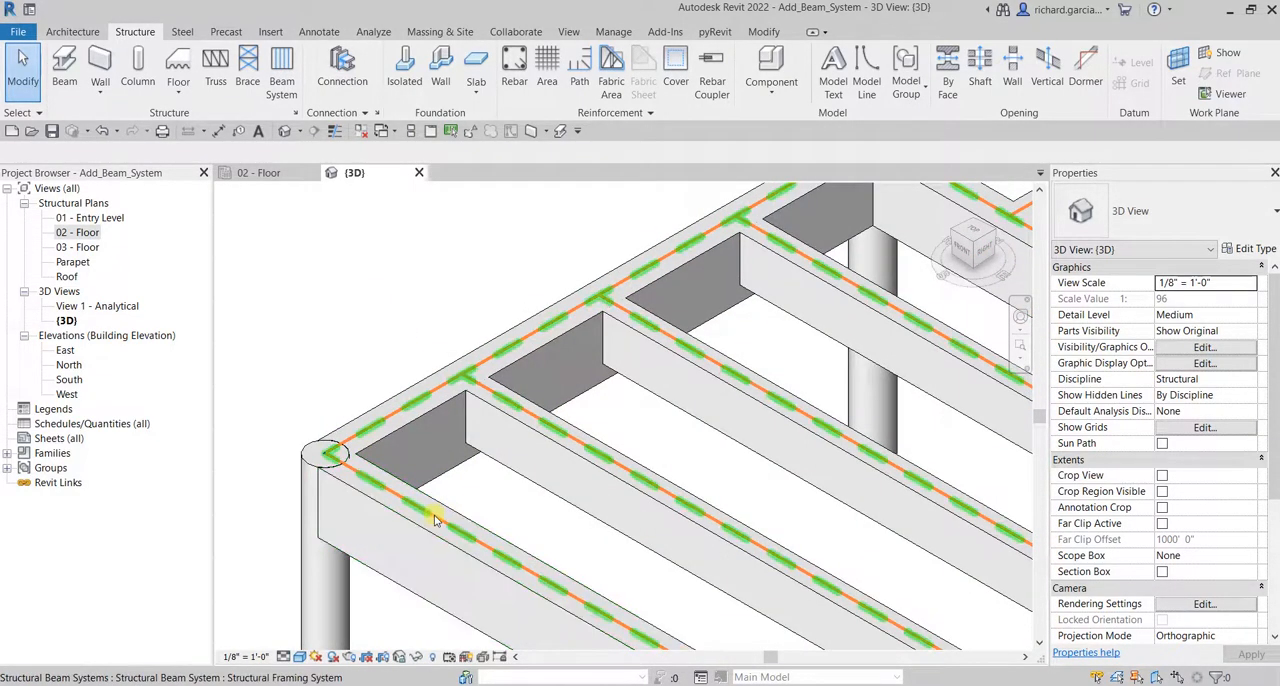
left_click(490, 537)
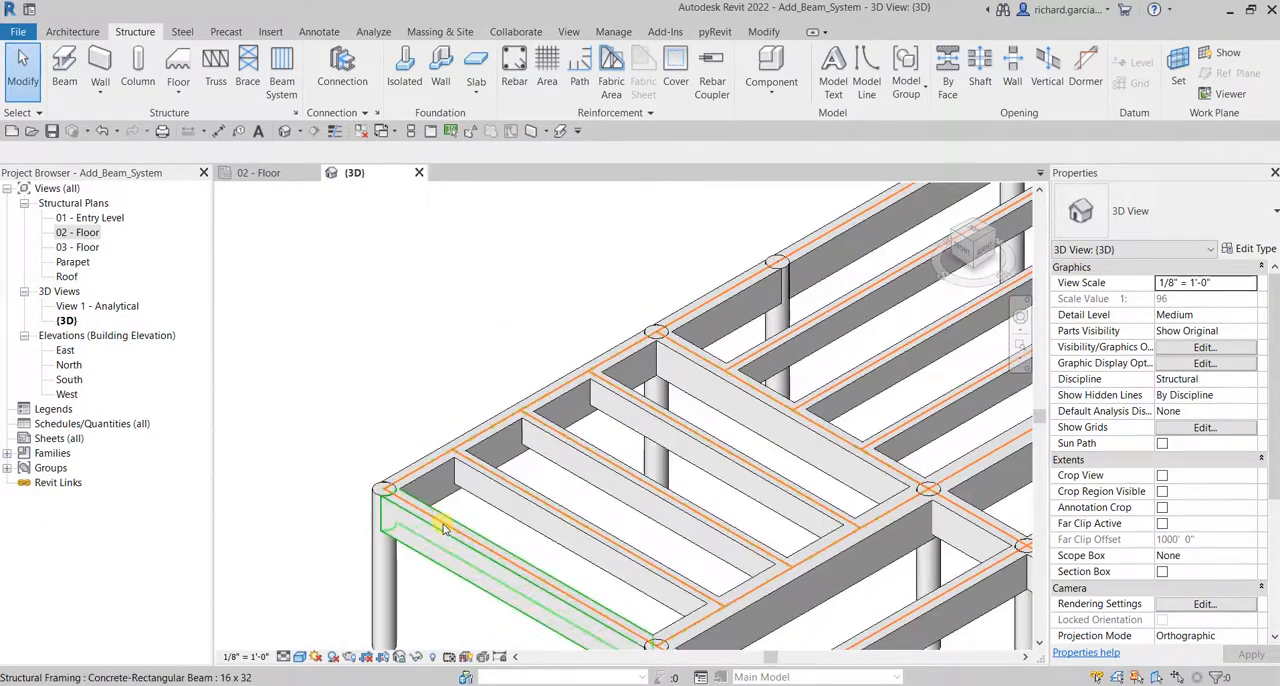
left_click(447, 530)
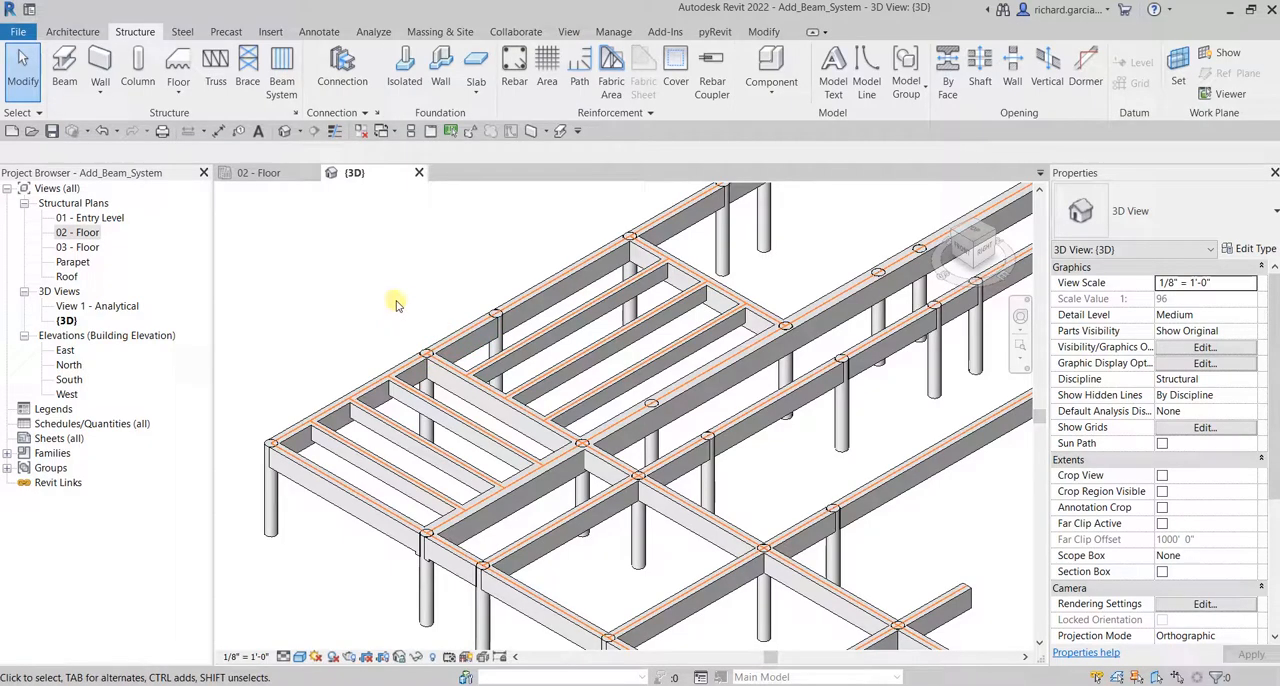
mouse_move(281, 70)
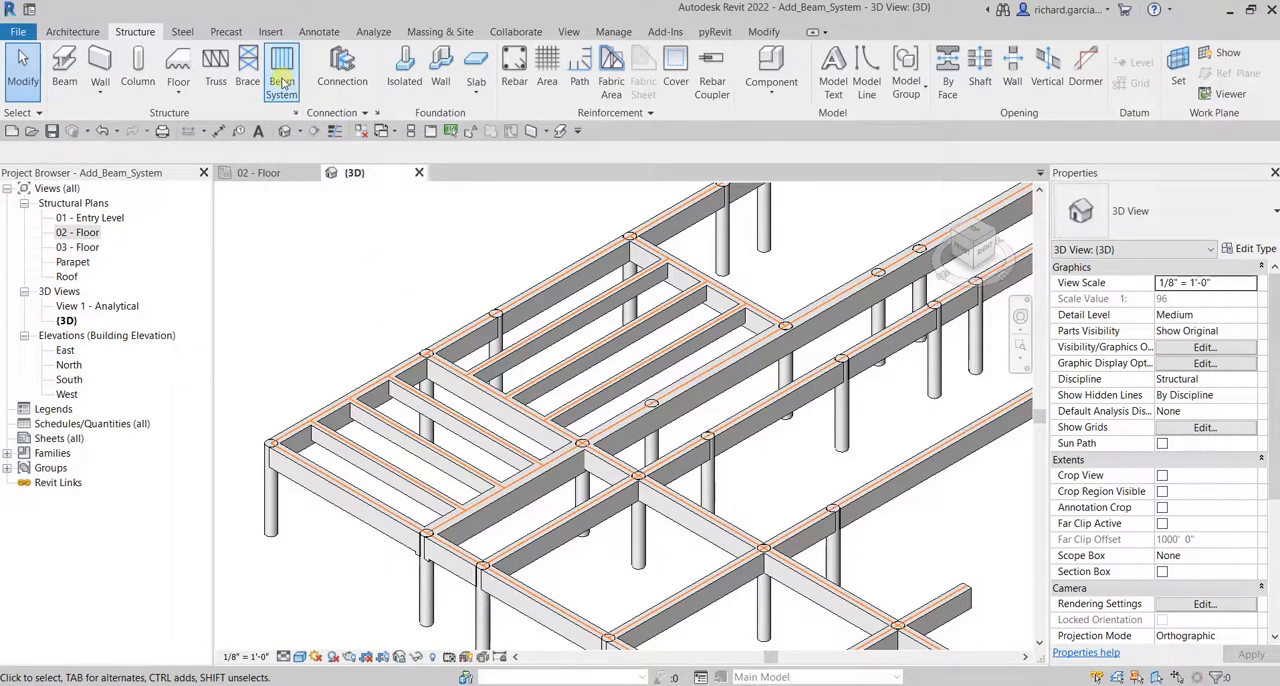
left_click(281, 67)
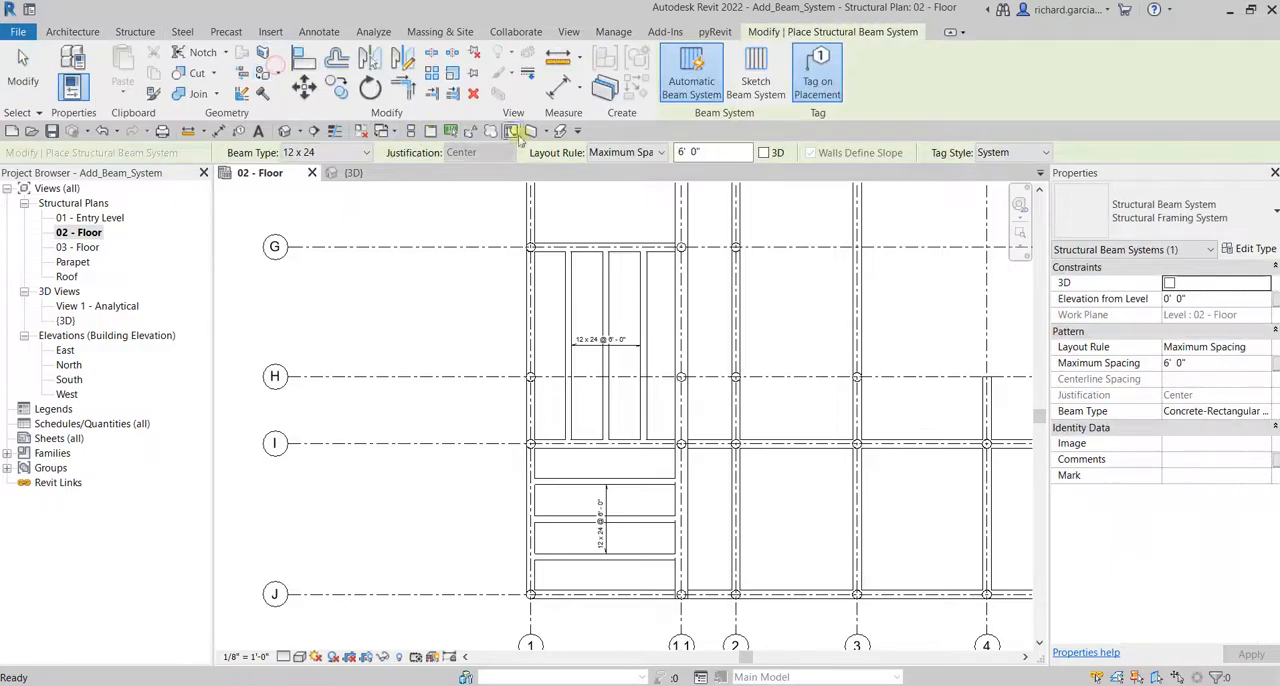
mouse_move(756, 75)
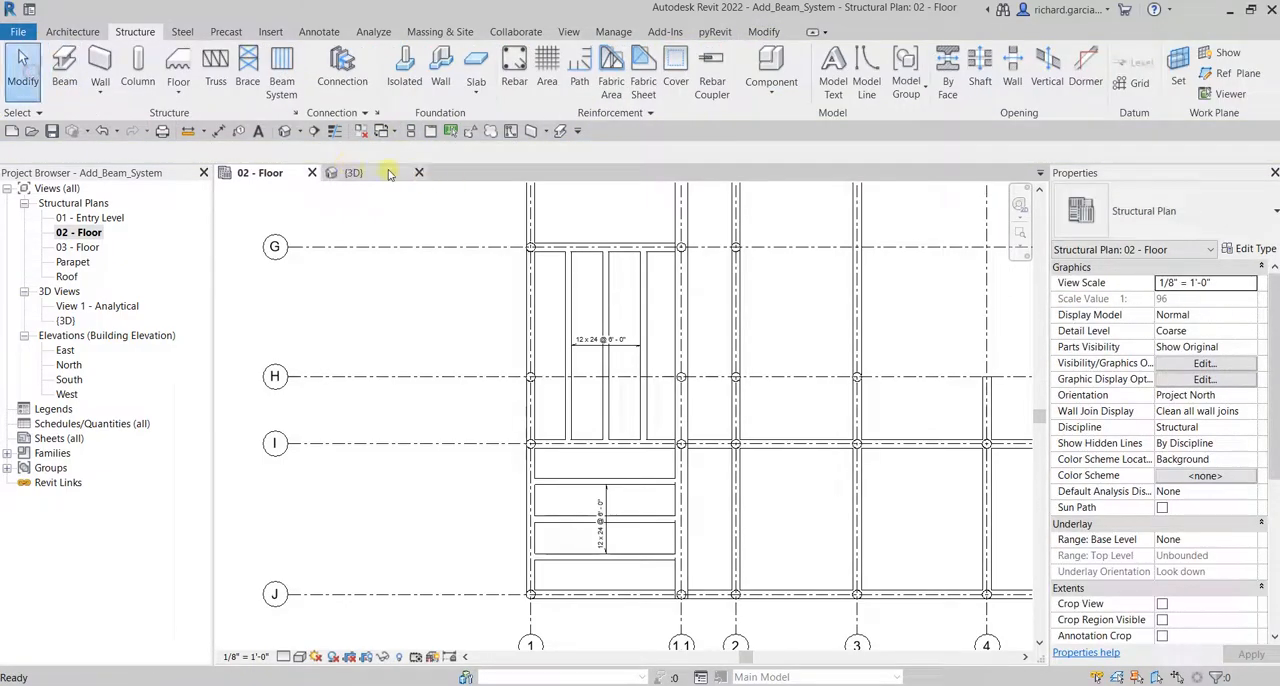
left_click(352, 172)
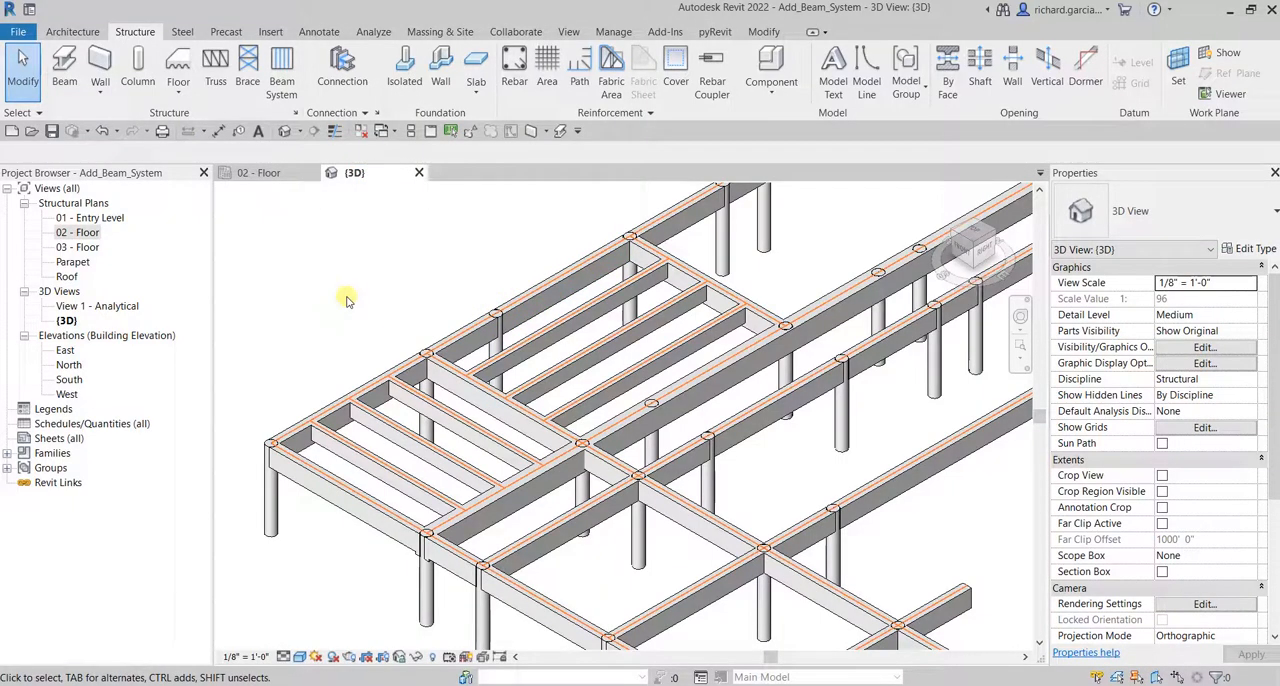